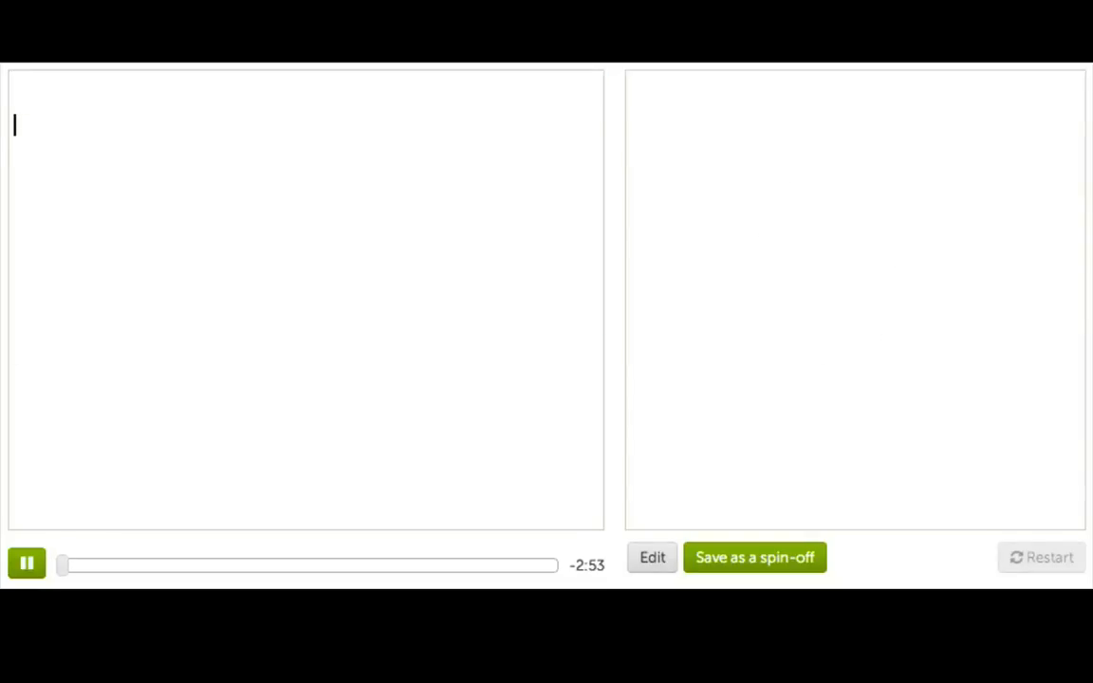
Step: Write point(100, 100); with strokeWeight(10); above it, drawing a thick dot
text(point)
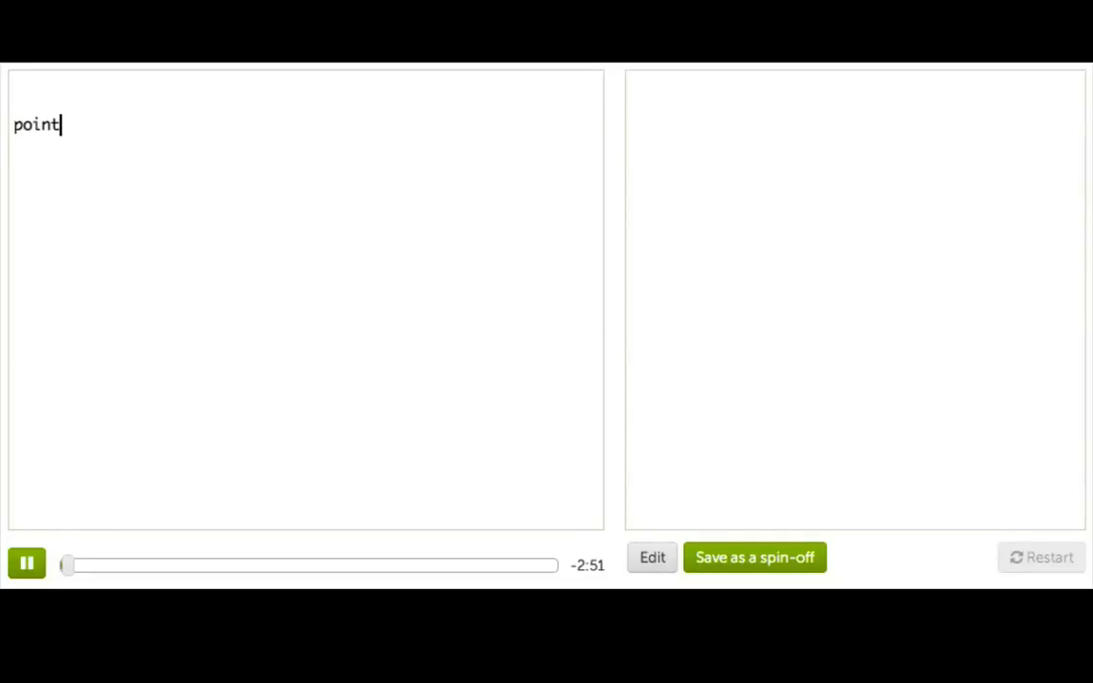
text((100, 100)
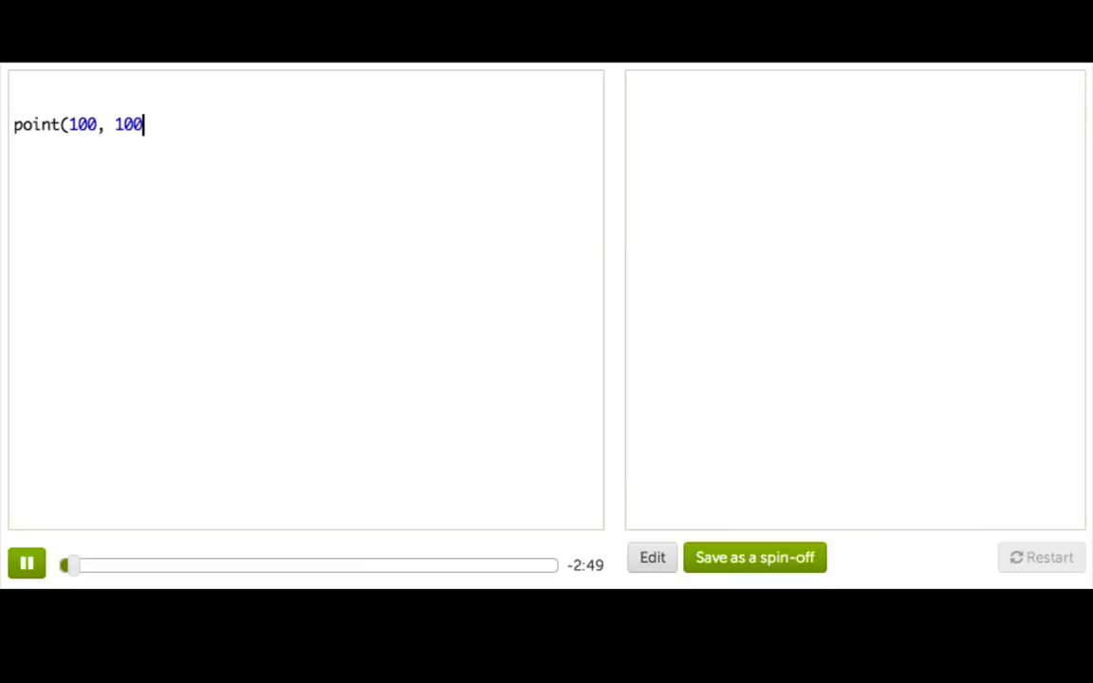
text();)
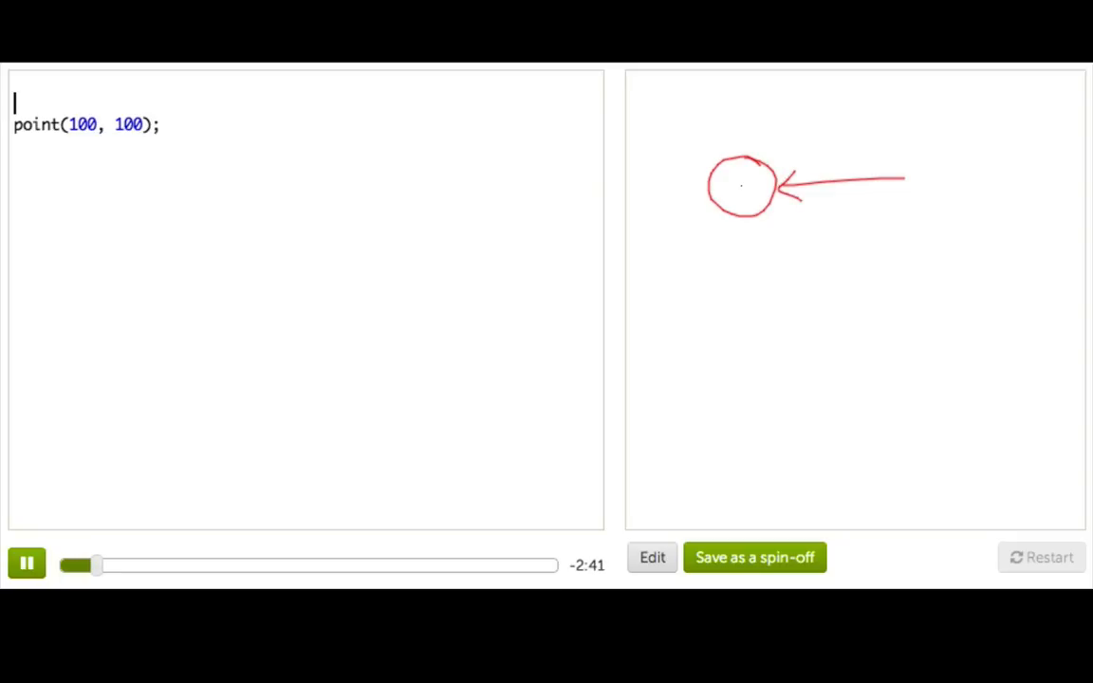
text(strokeWeight)
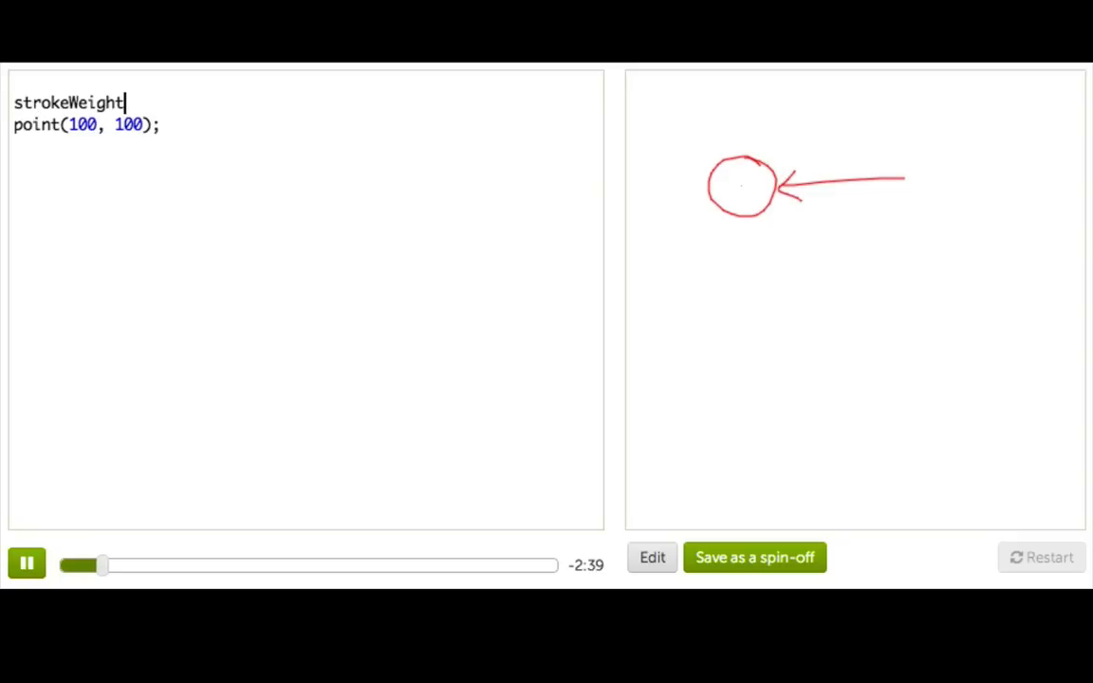
text((10);)
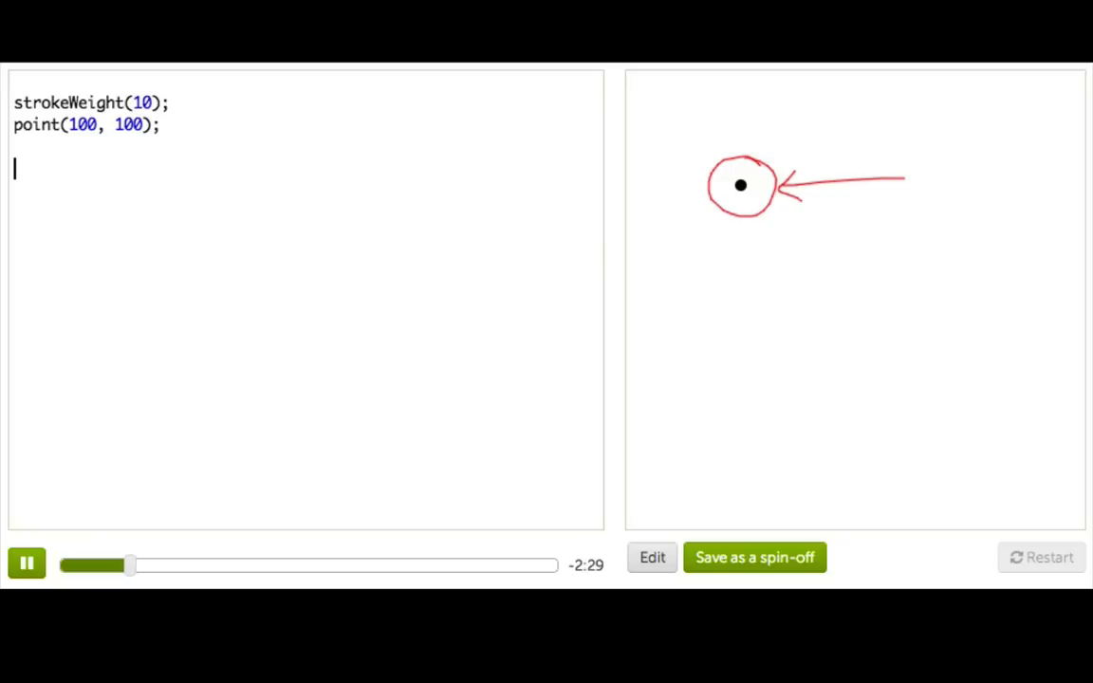
text(1 +)
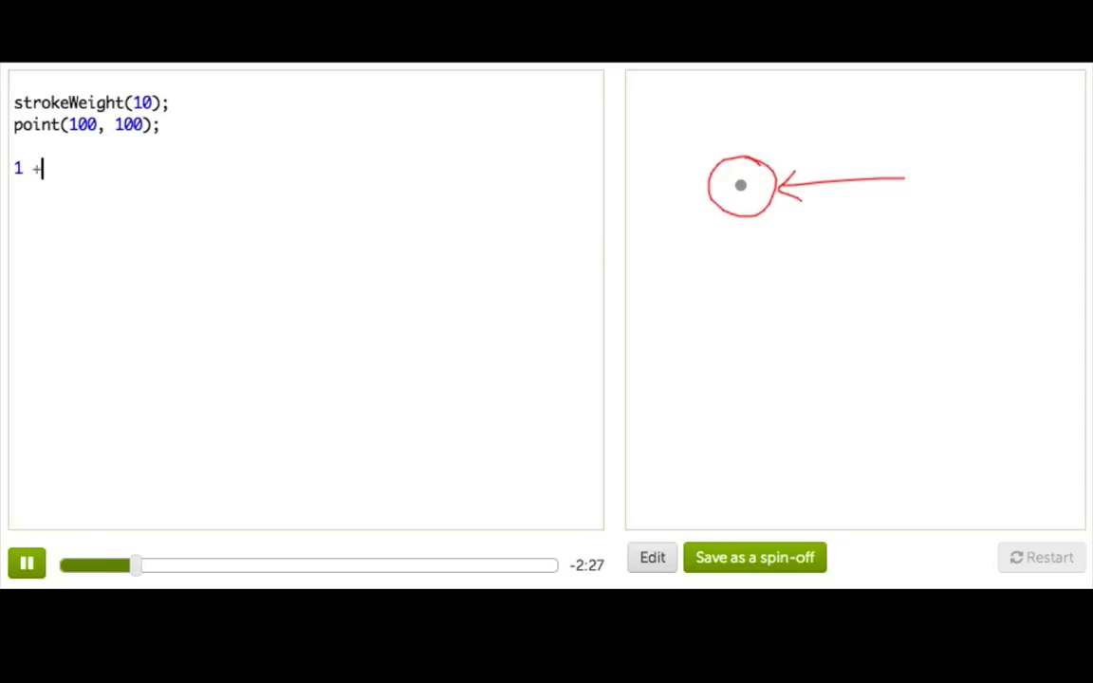
text(1)
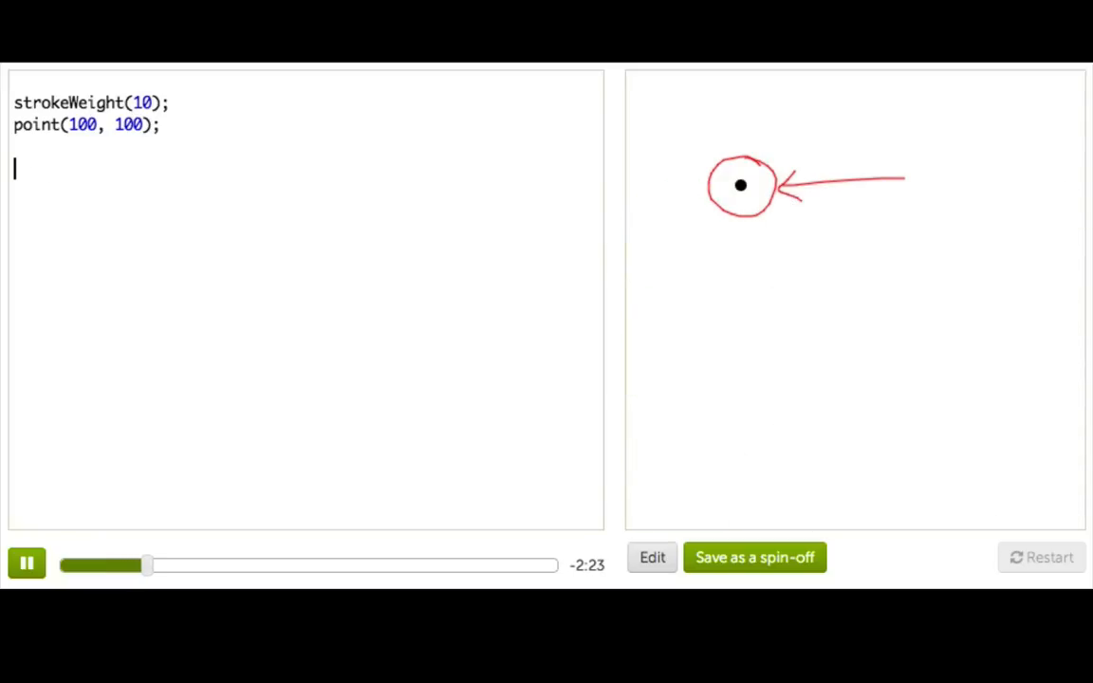
text(4 + 3)
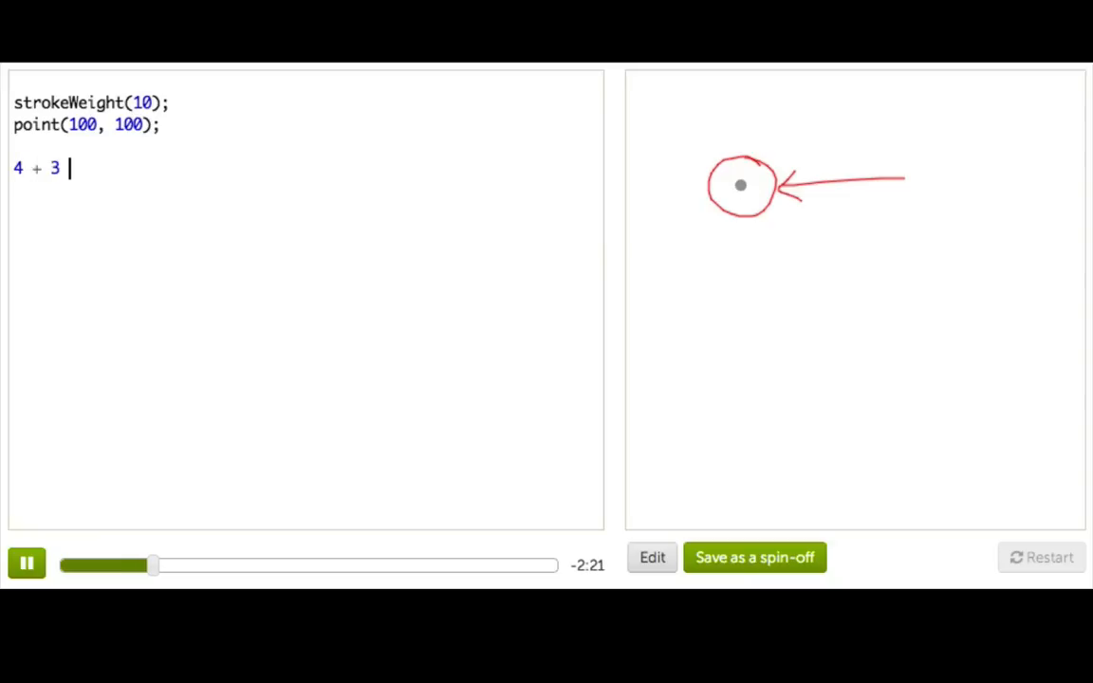
text(* 8 / ()
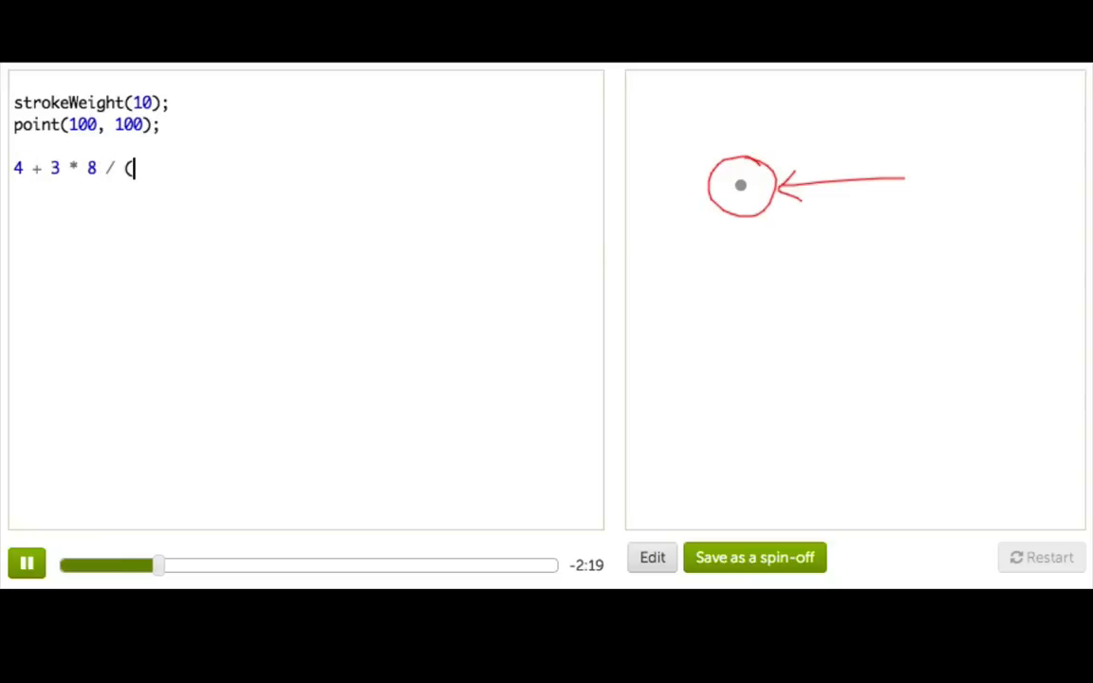
text(2 + 2))
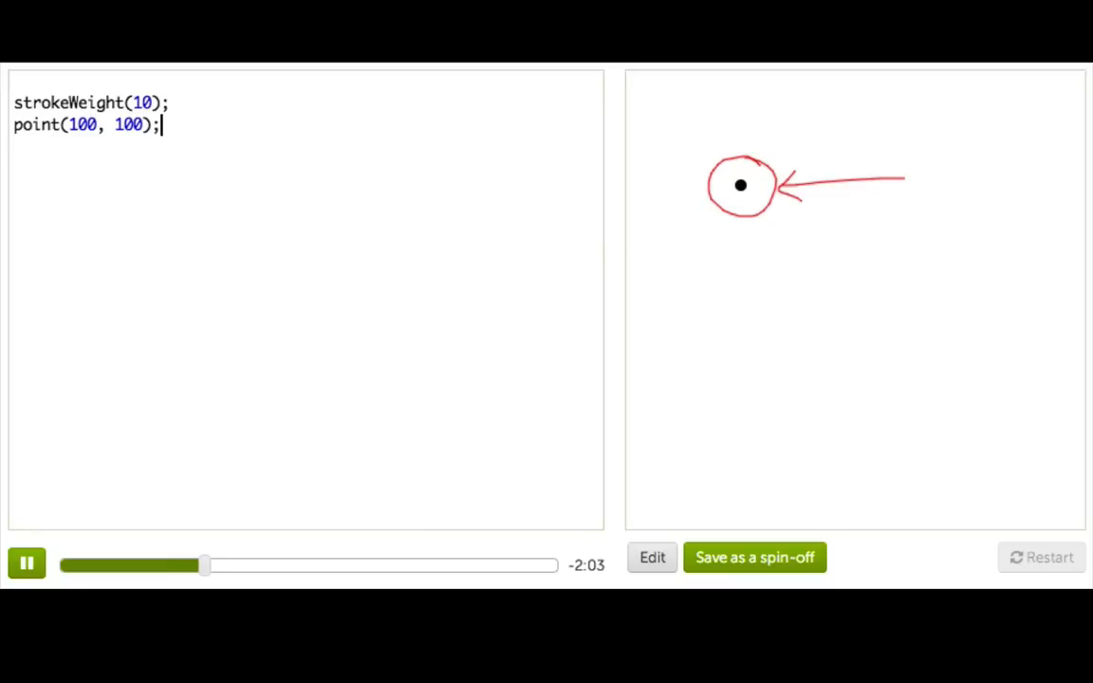
Step: Replace the point's first coordinate 100 with the expression 50 + 50
triple_click(81, 125)
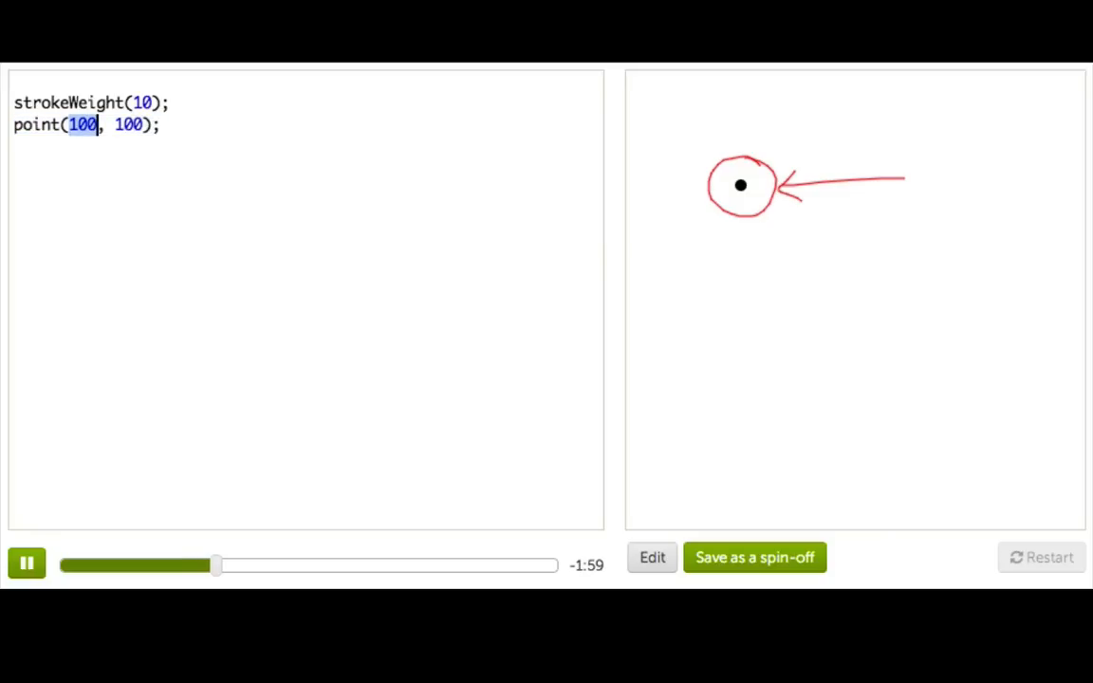
text(50 + 5)
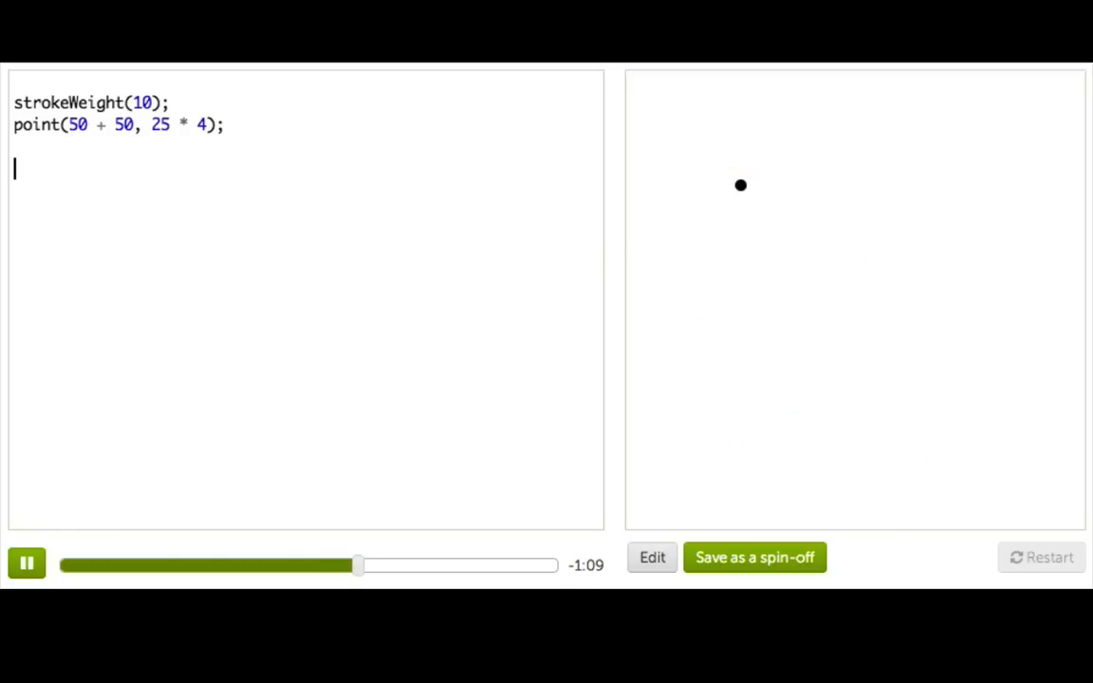
Step: Write rect(100 * (4 - 2), (300 + 50)/ 7 + 80, 100 + 50, 60 * 3);
text(rec)
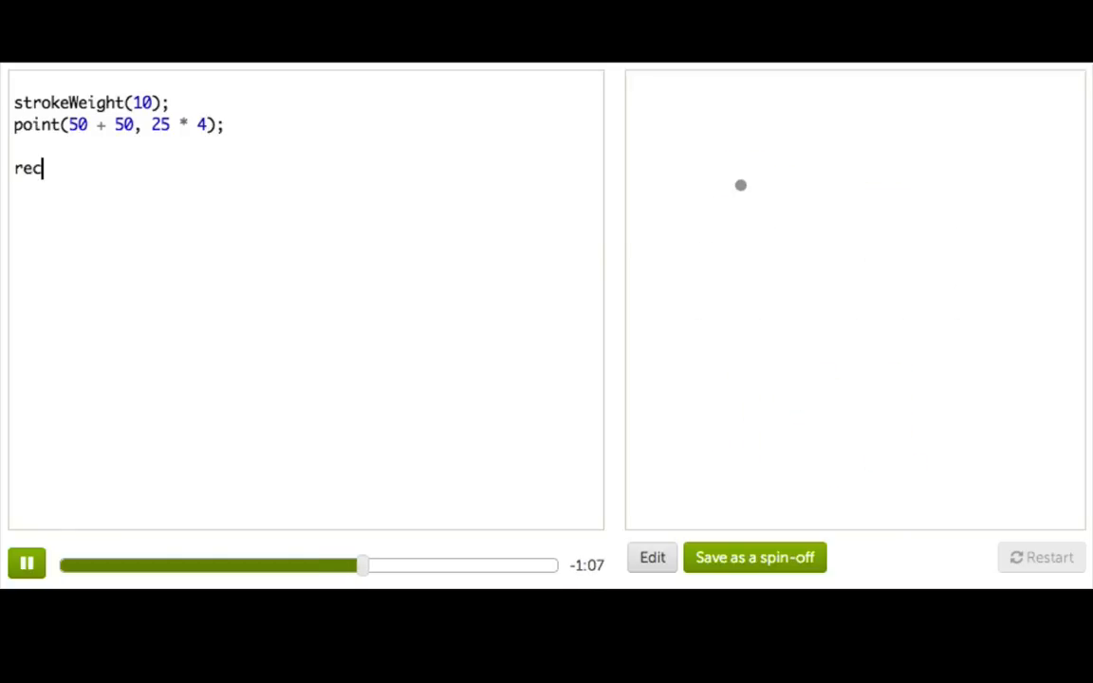
text(t(100 * (4)
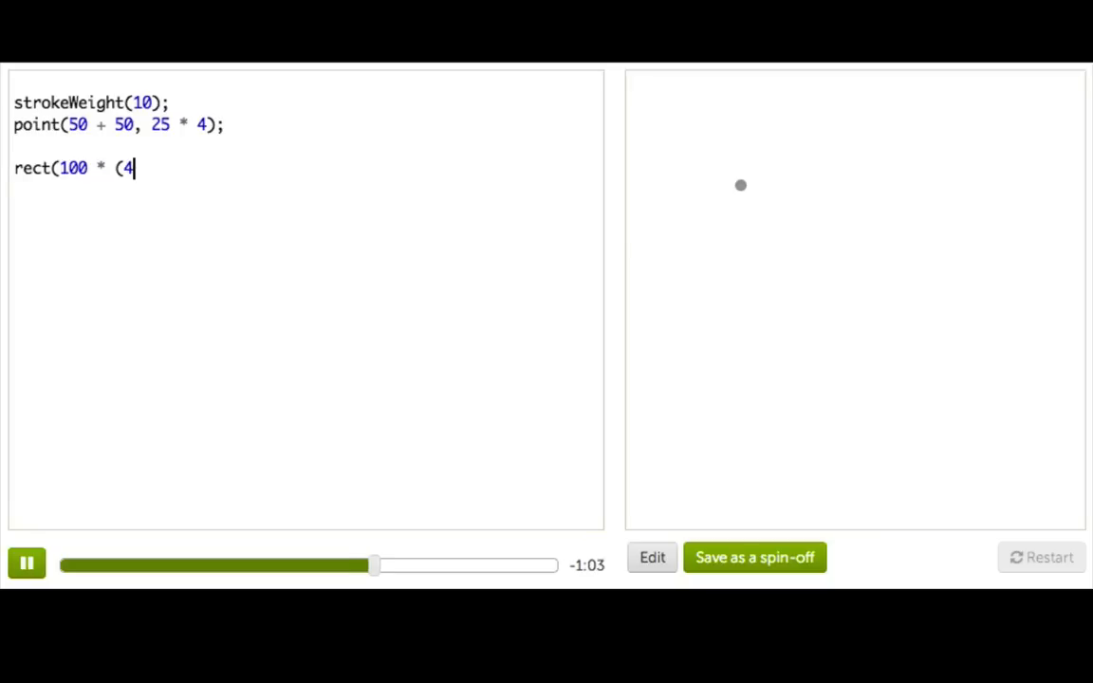
text(- 2))
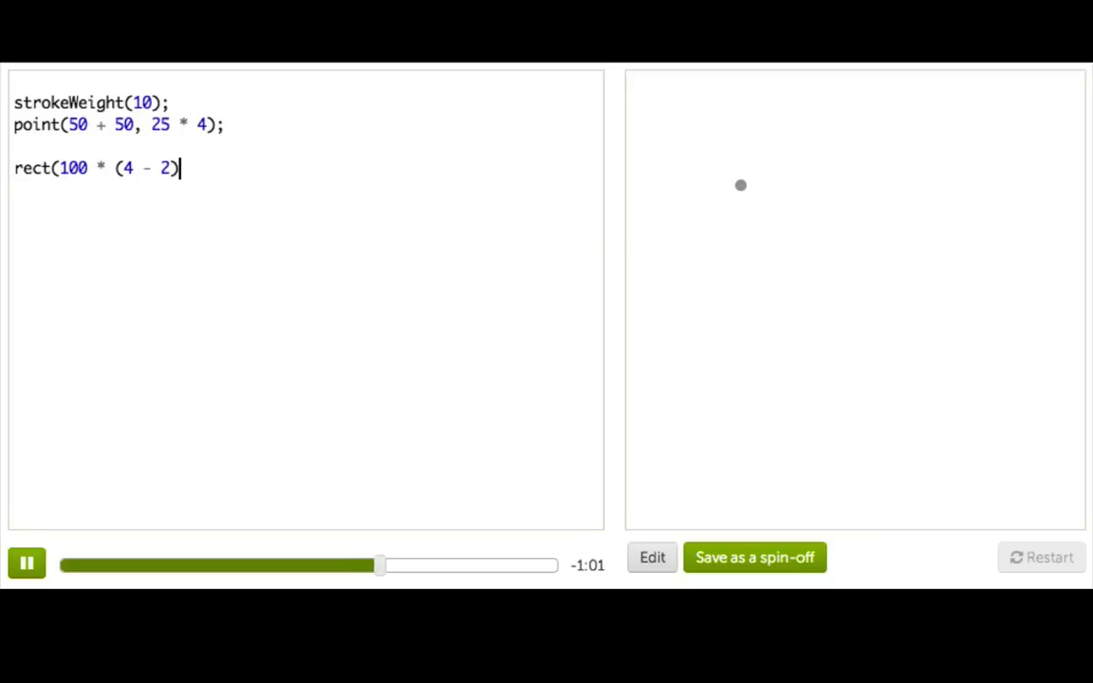
text(, ()
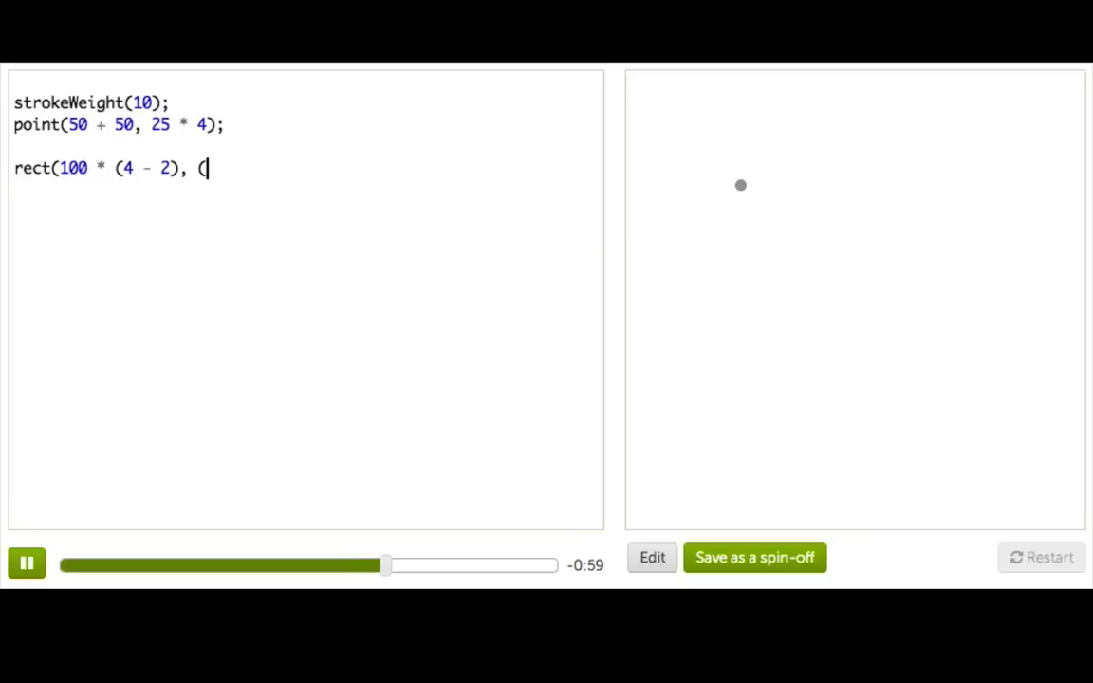
text(300 +)
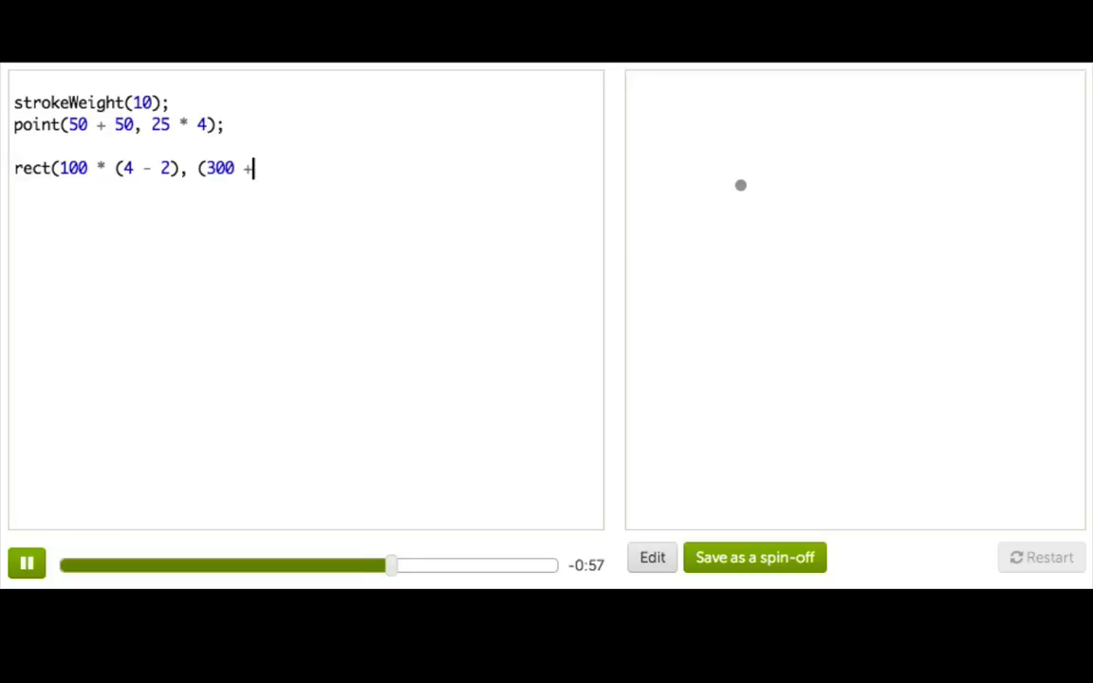
text(50)/)
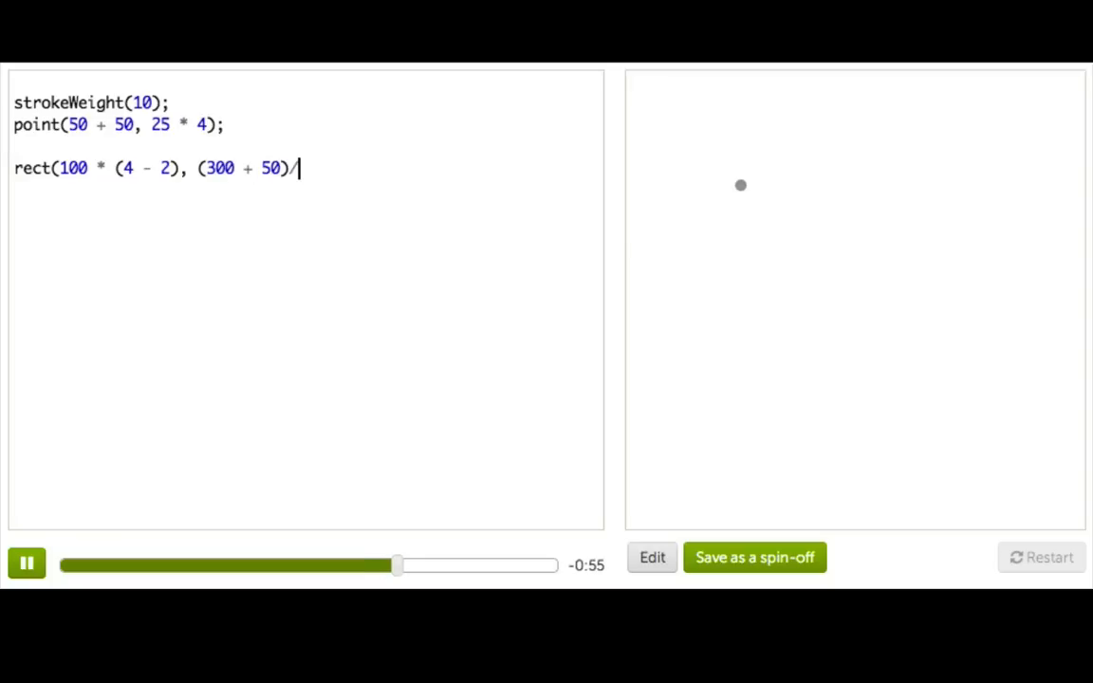
text(7 +)
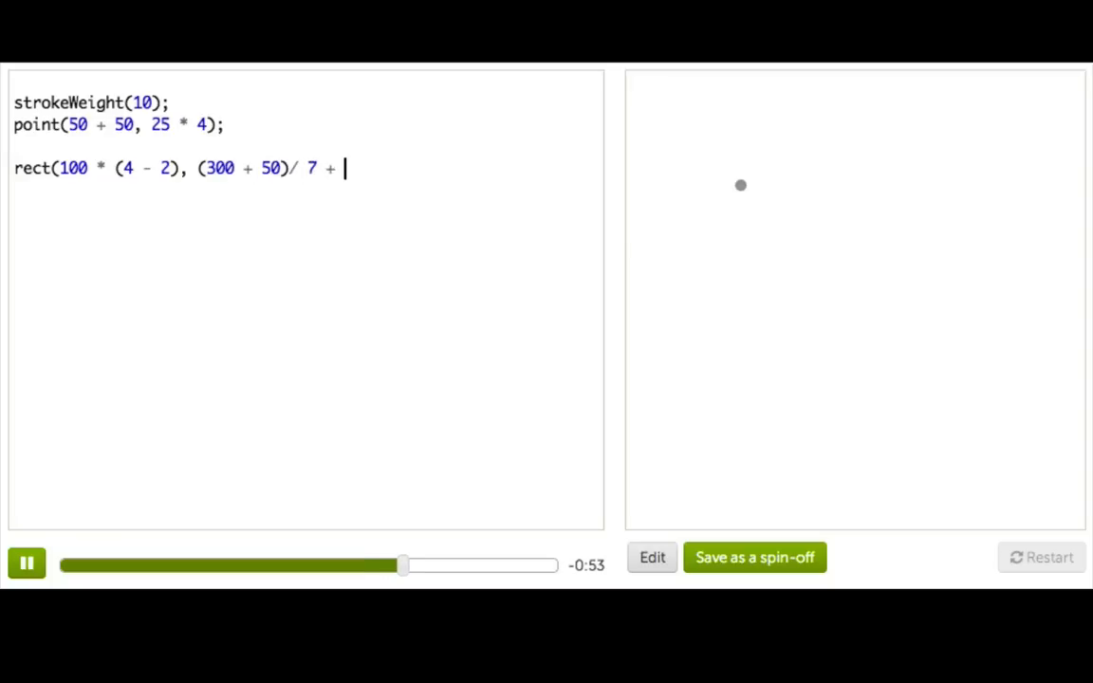
text(80,)
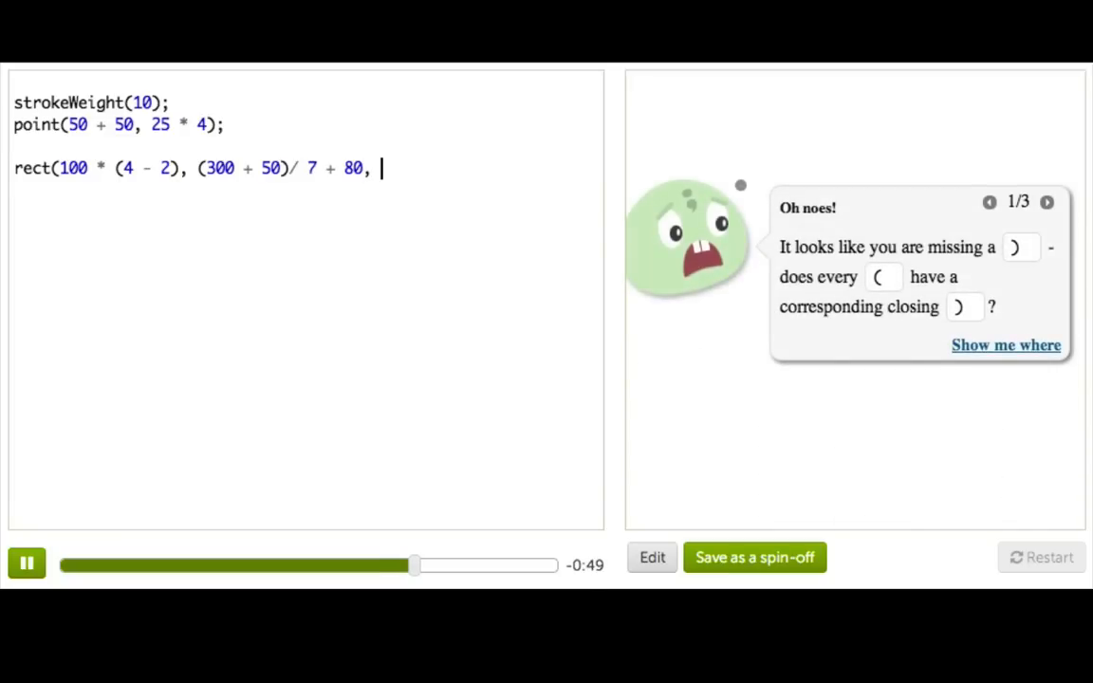
text(100 + 500)
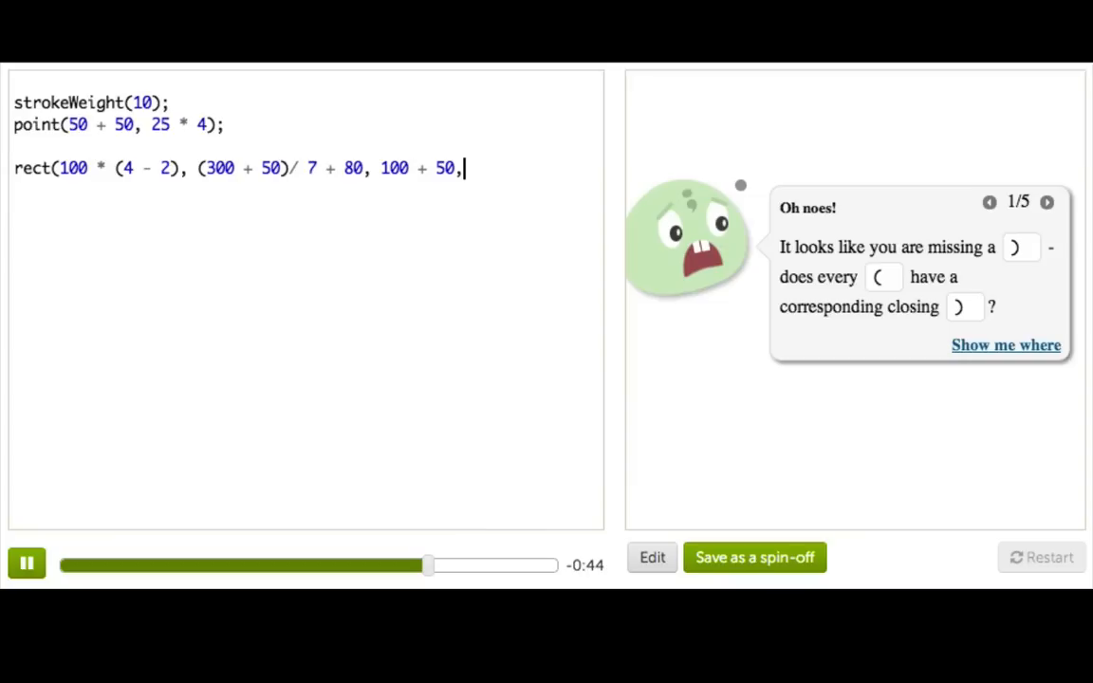
text(60)
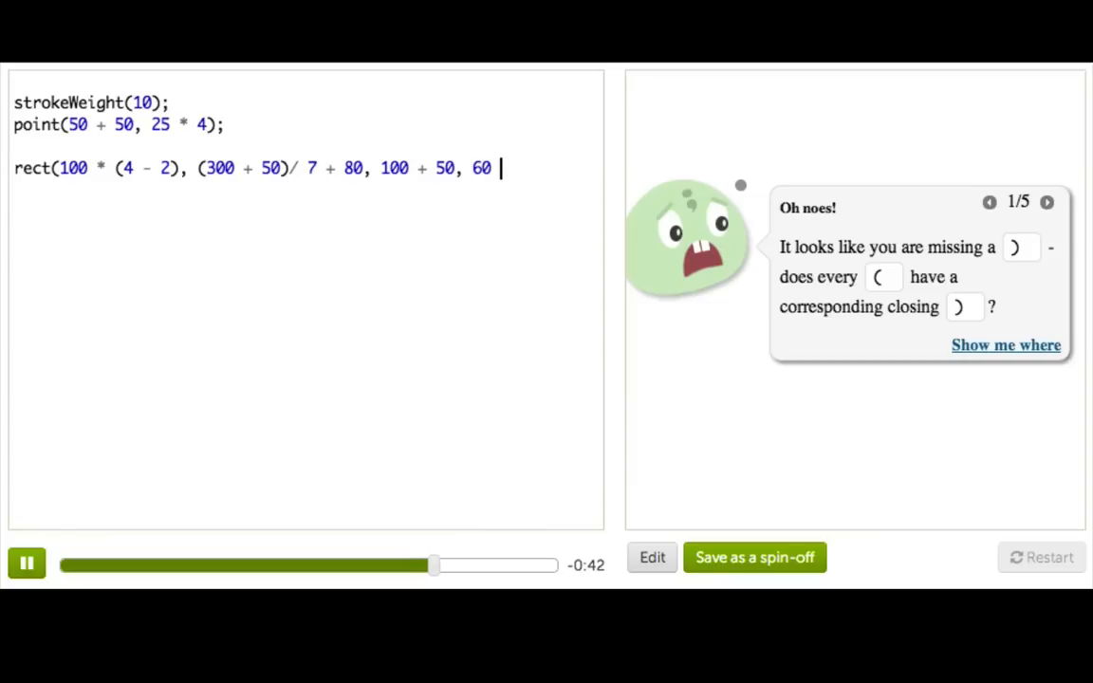
text(* 3);)
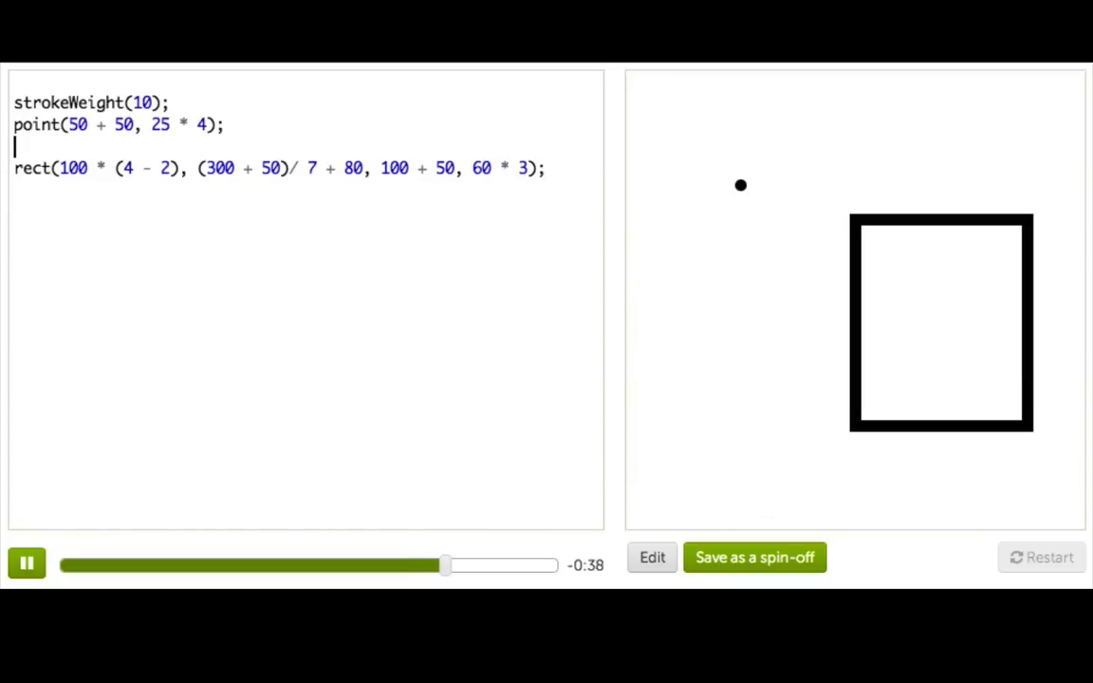
Step: Add strokeWeight(10 - 7); above the rect line and begin an ellipse( call
text(strokeWeight)
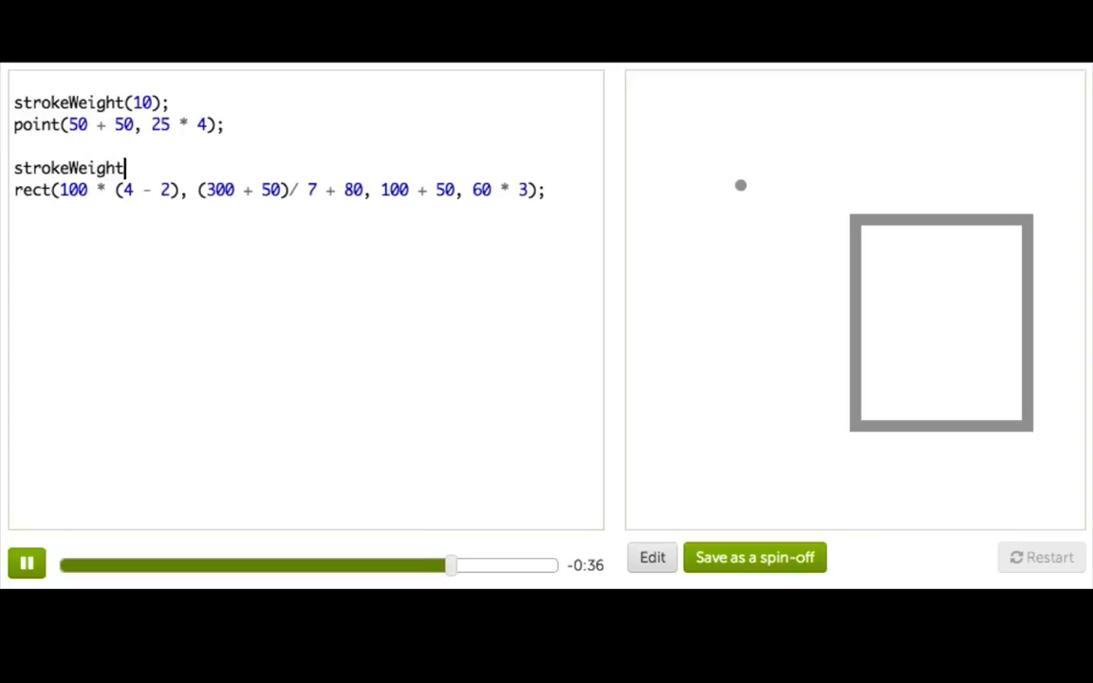
text((10 -)
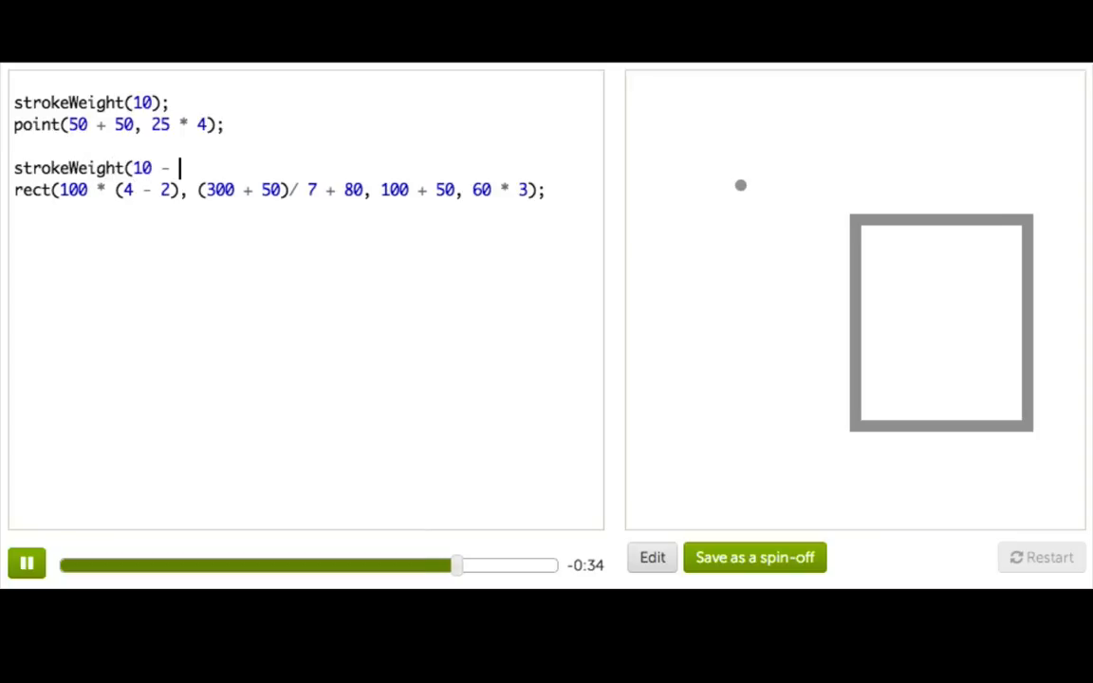
text(7);)
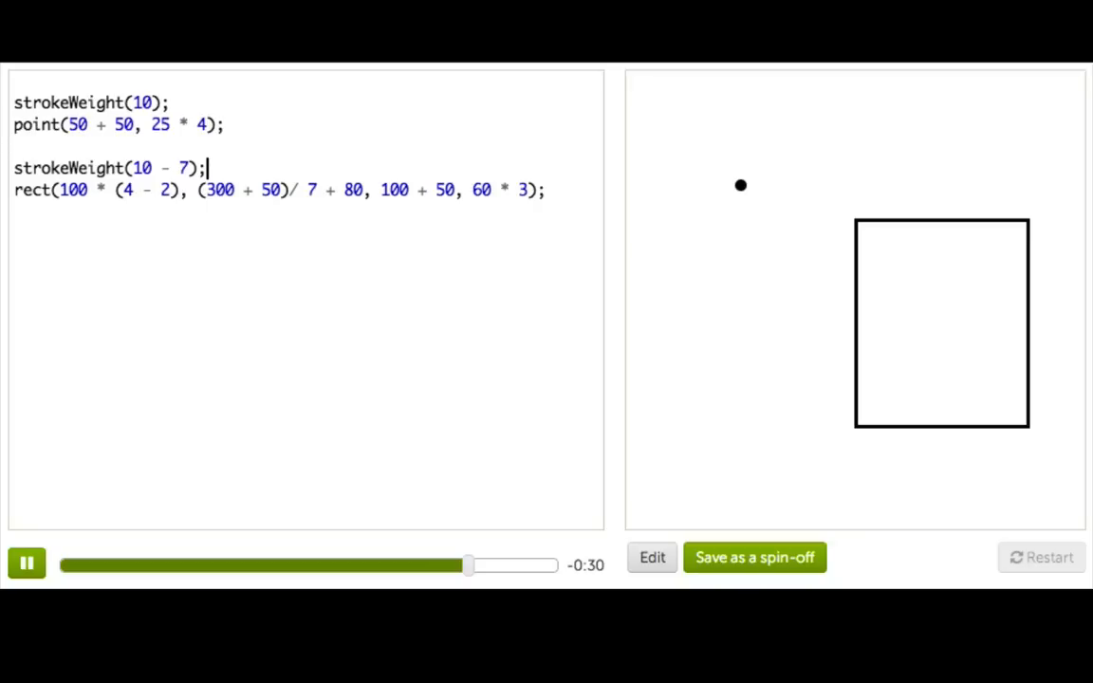
text(ellipse()
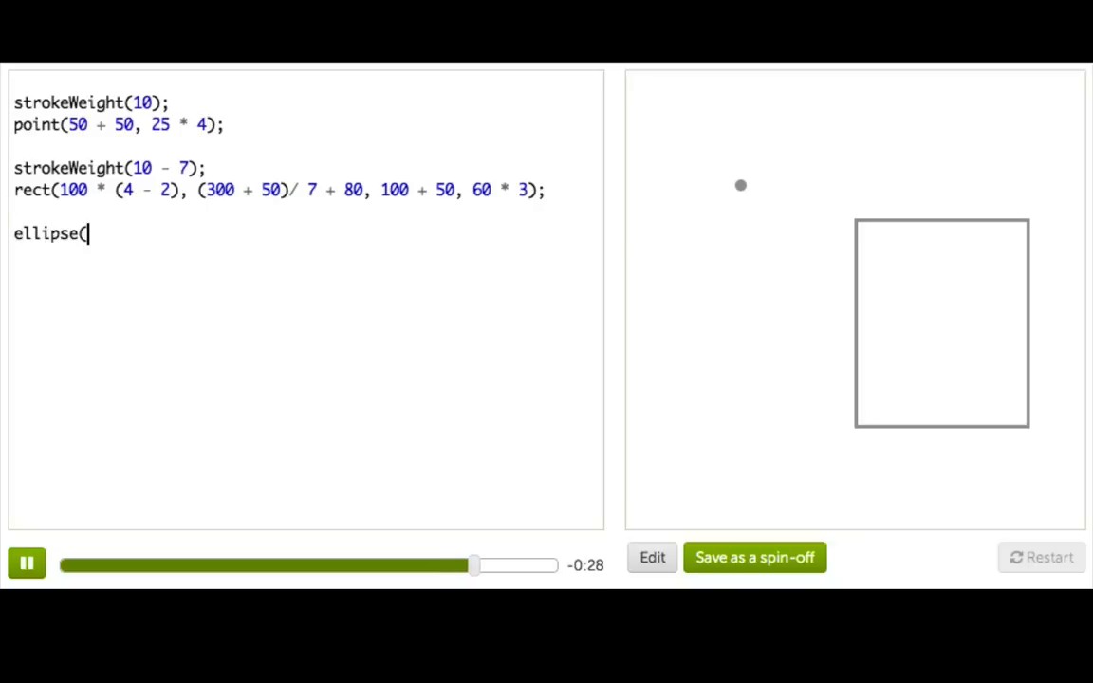
Step: Fill the ellipse arguments with 130 + 50, 100 + 60, 40 * 3, 200 - 17
text(130)
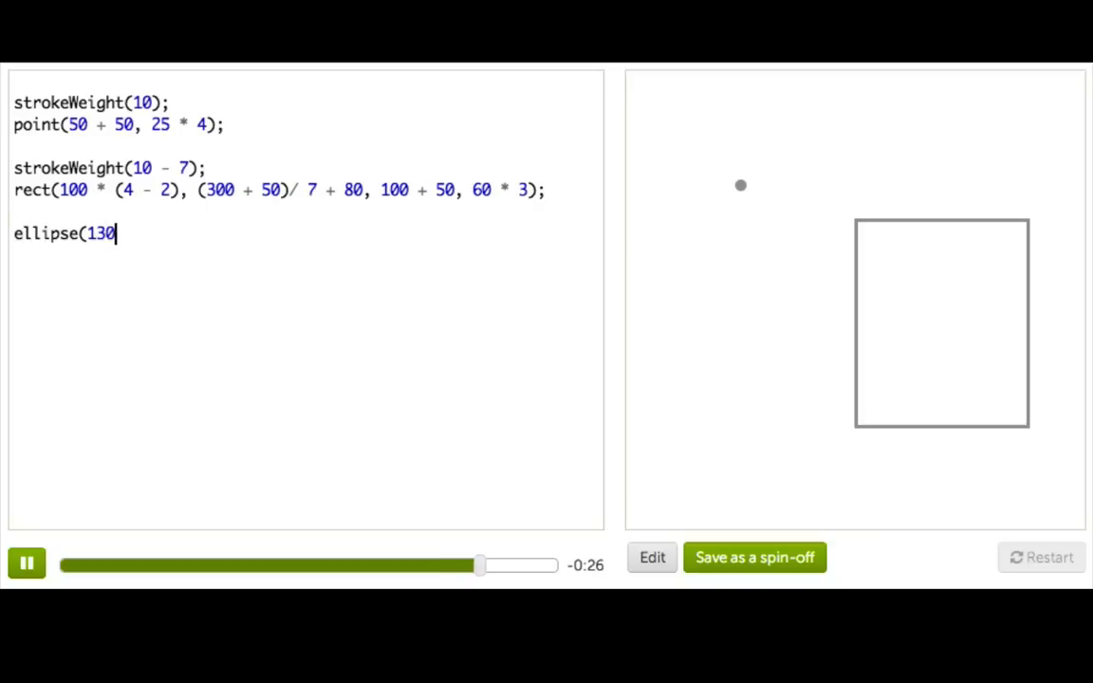
text(+ 50)
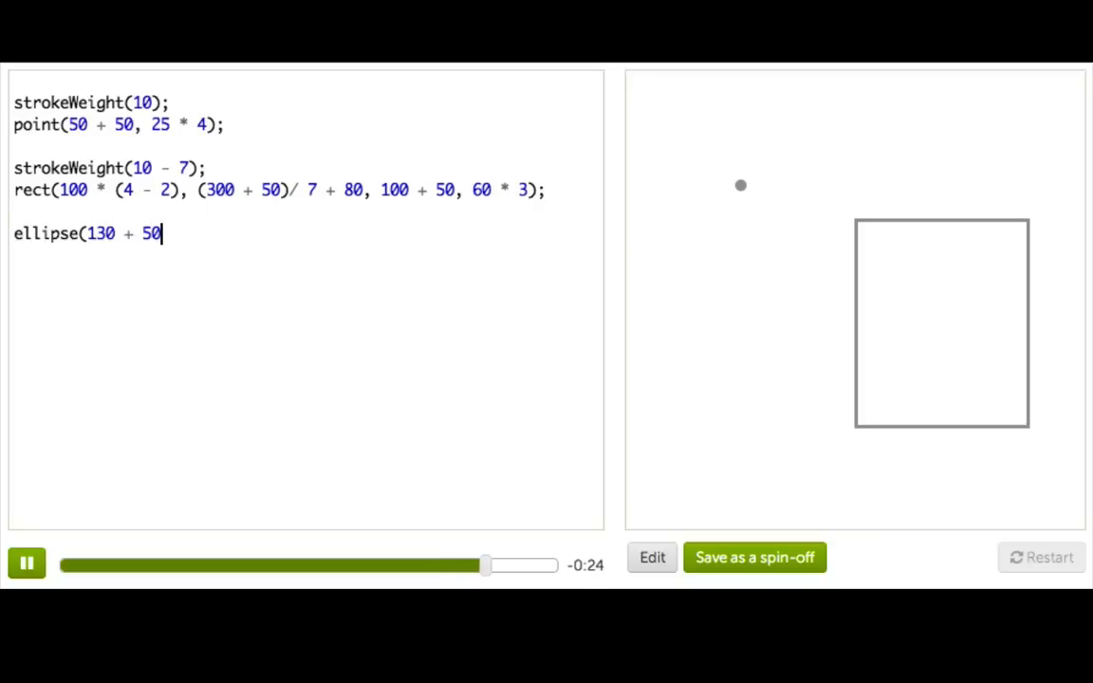
text(, 100 +)
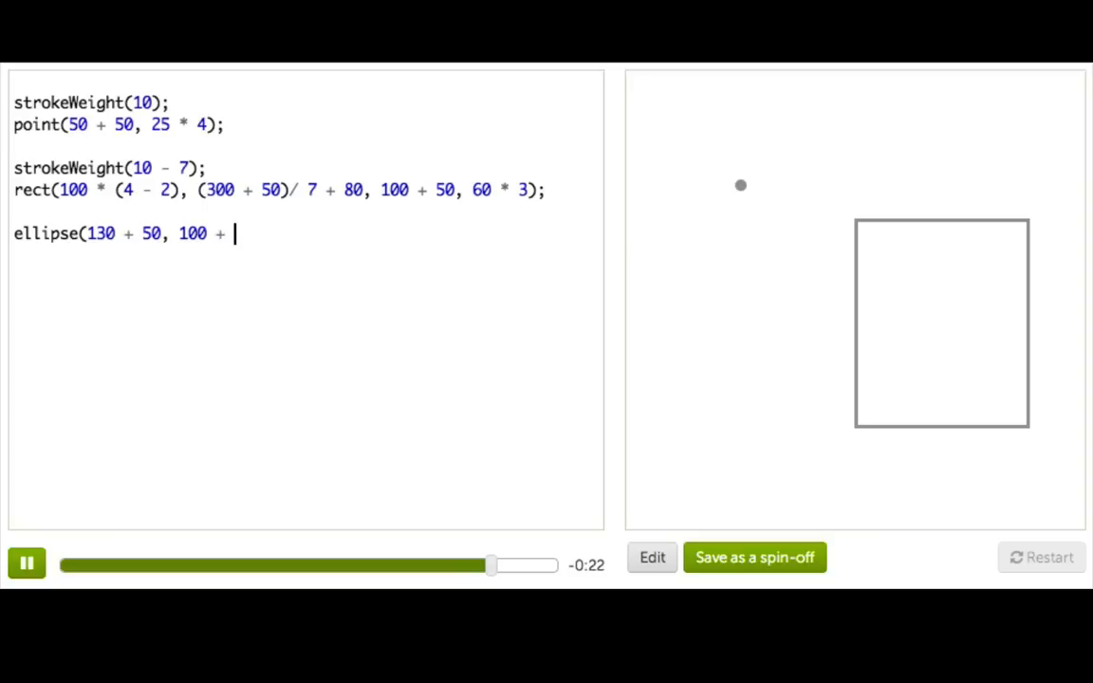
text(60,)
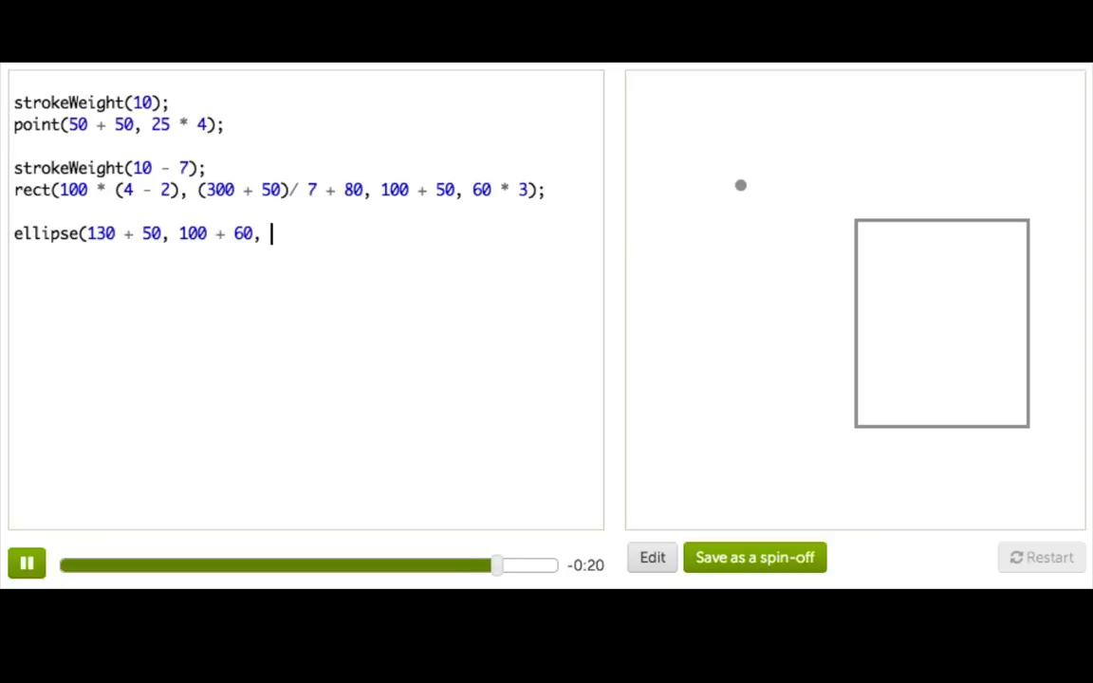
text(40 * 3)
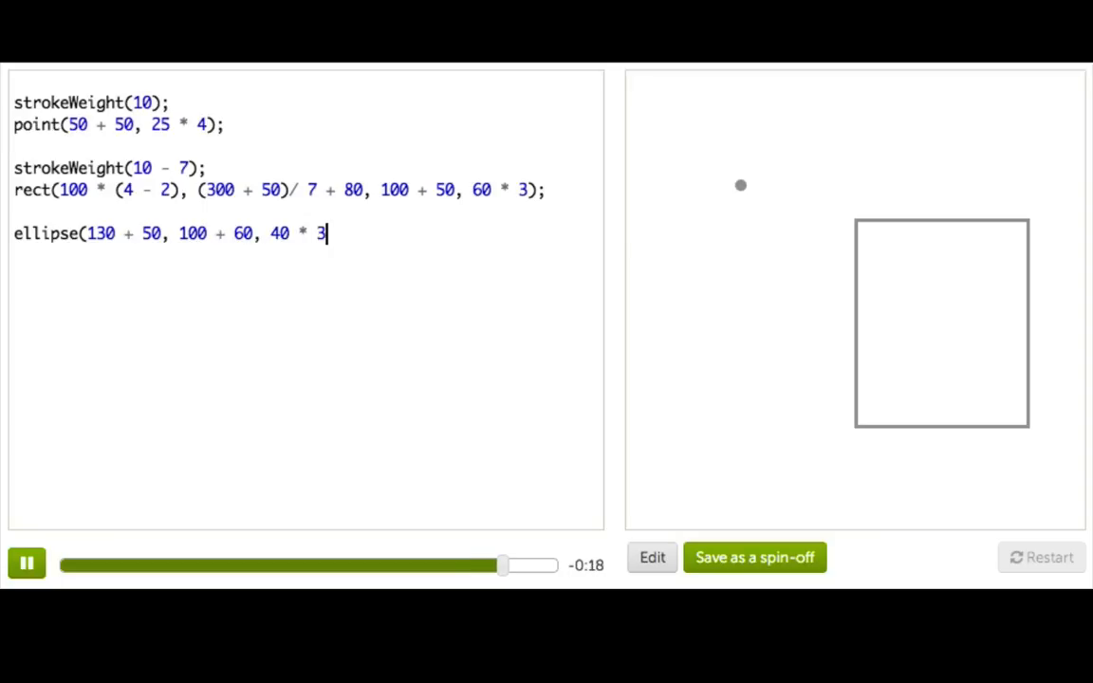
text(, 200)
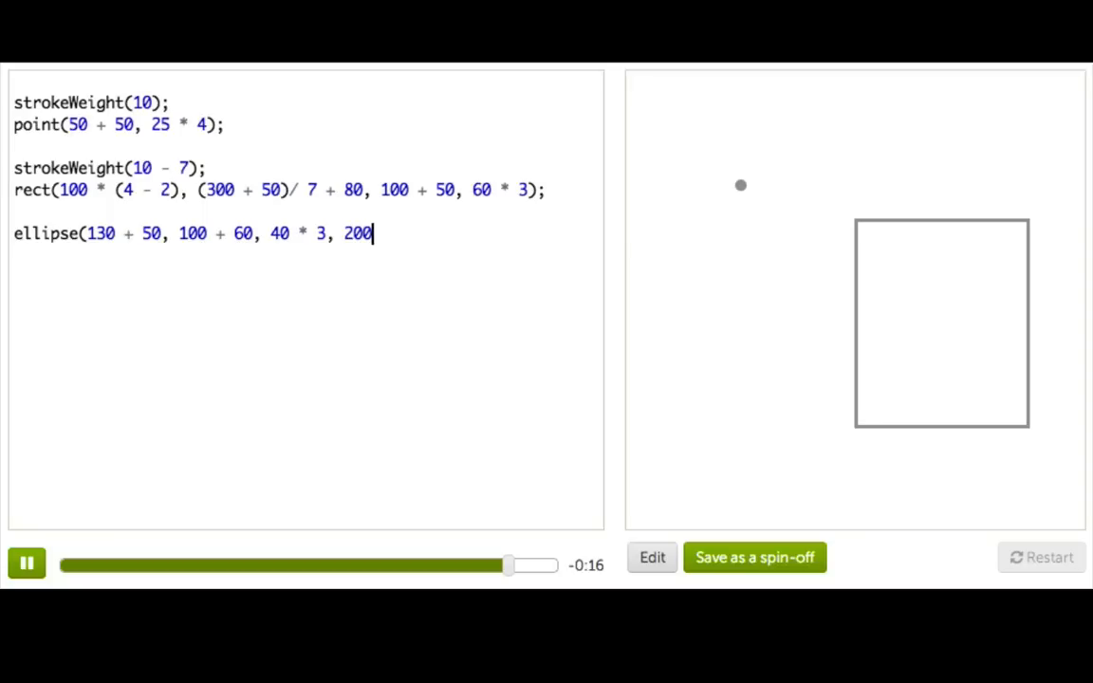
text(- 17))
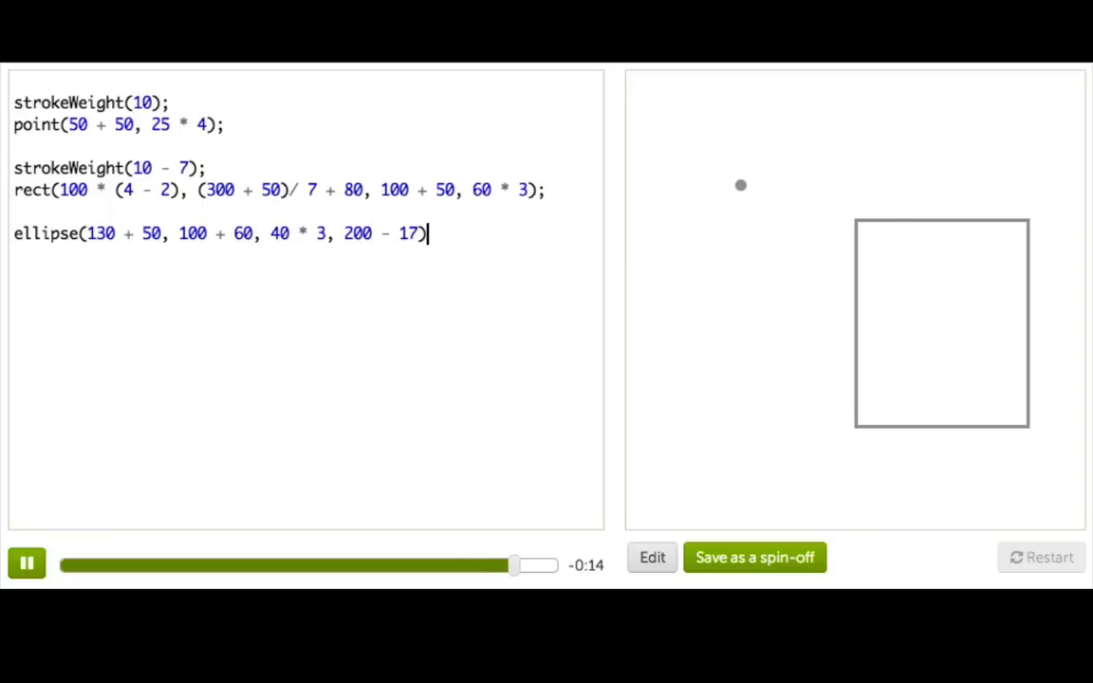